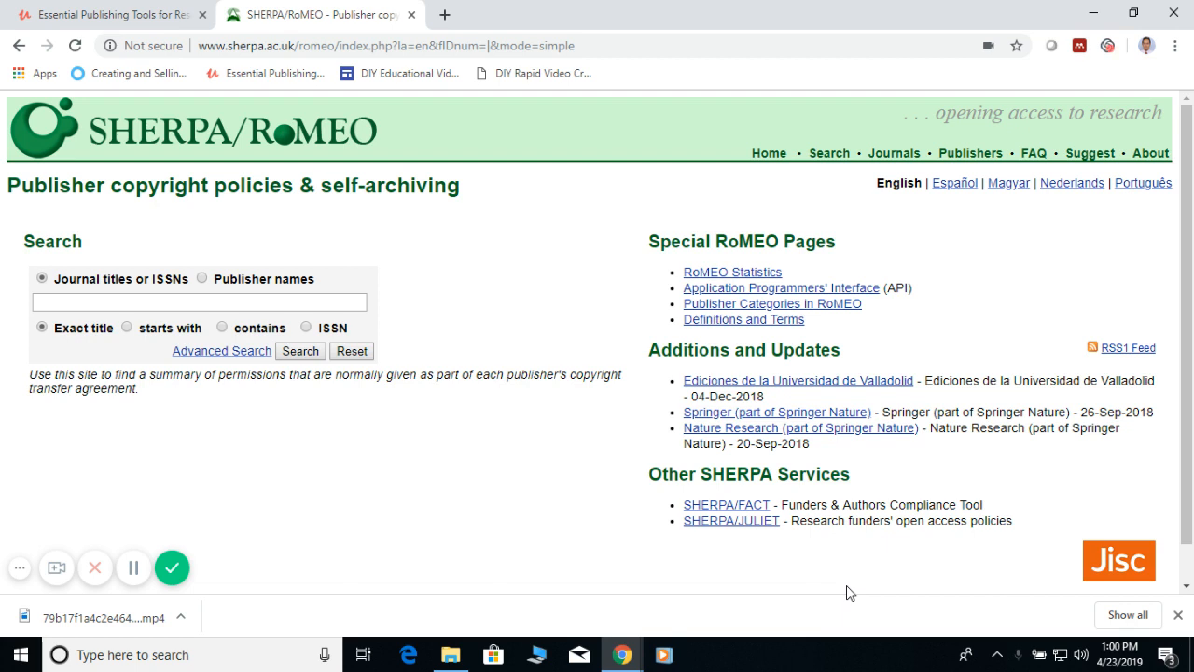
{"action": "mouse_move", "coordinate": [876, 582]}
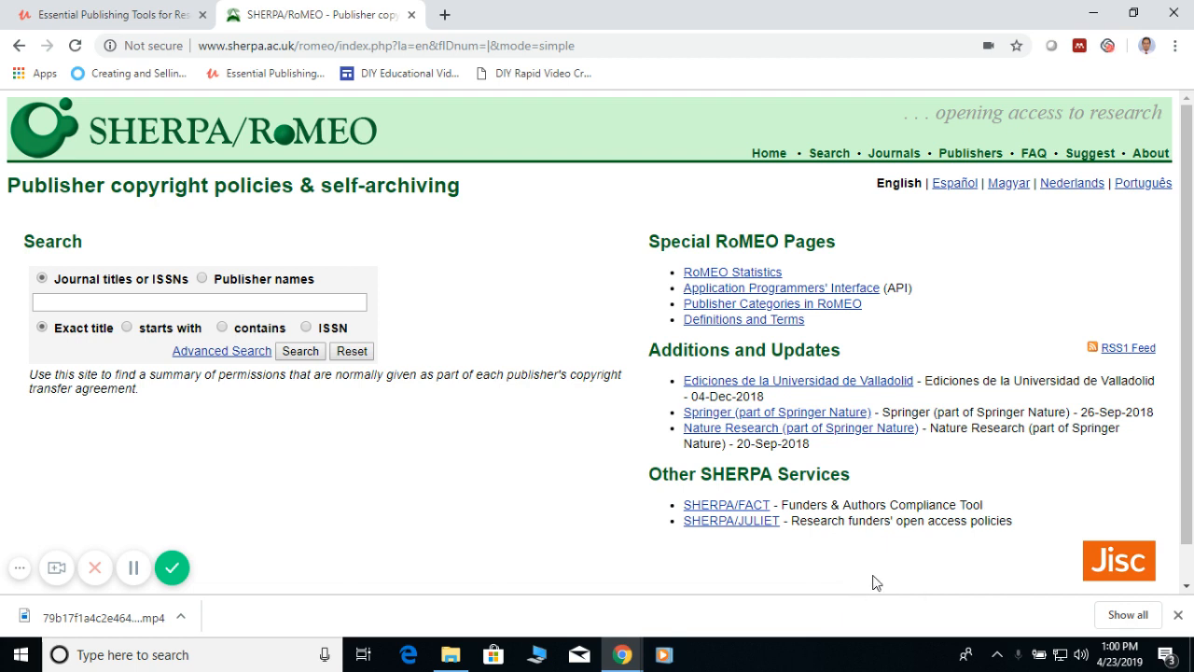
{"action": "mouse_move", "coordinate": [436, 478]}
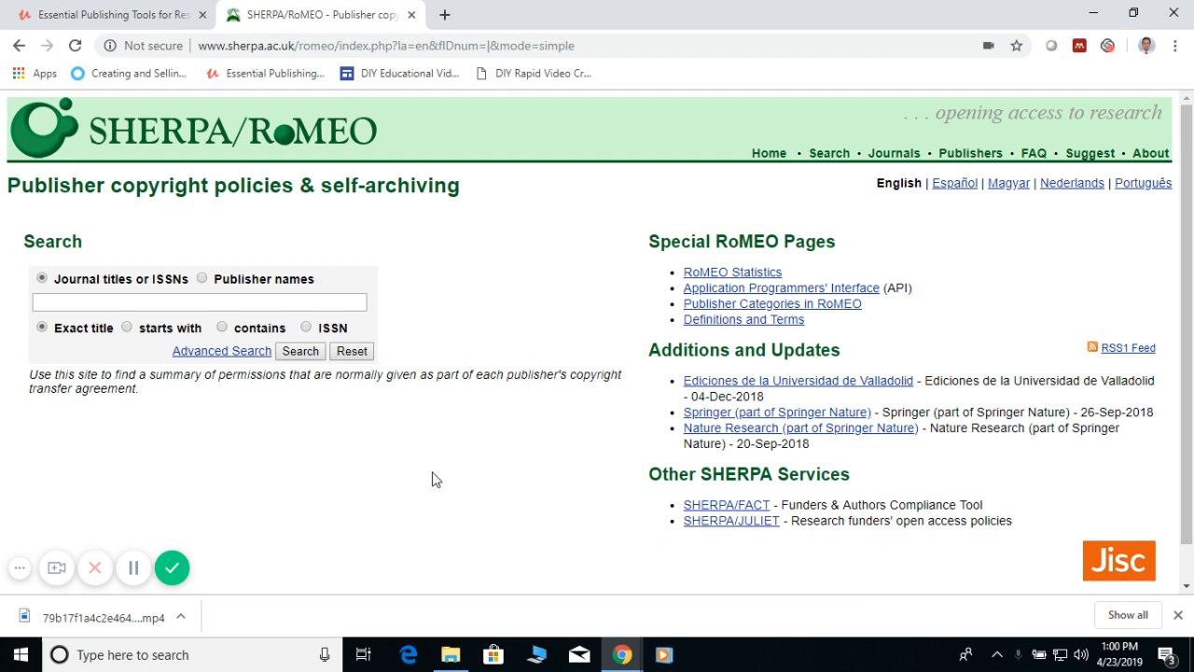
{"action": "mouse_move", "coordinate": [457, 454]}
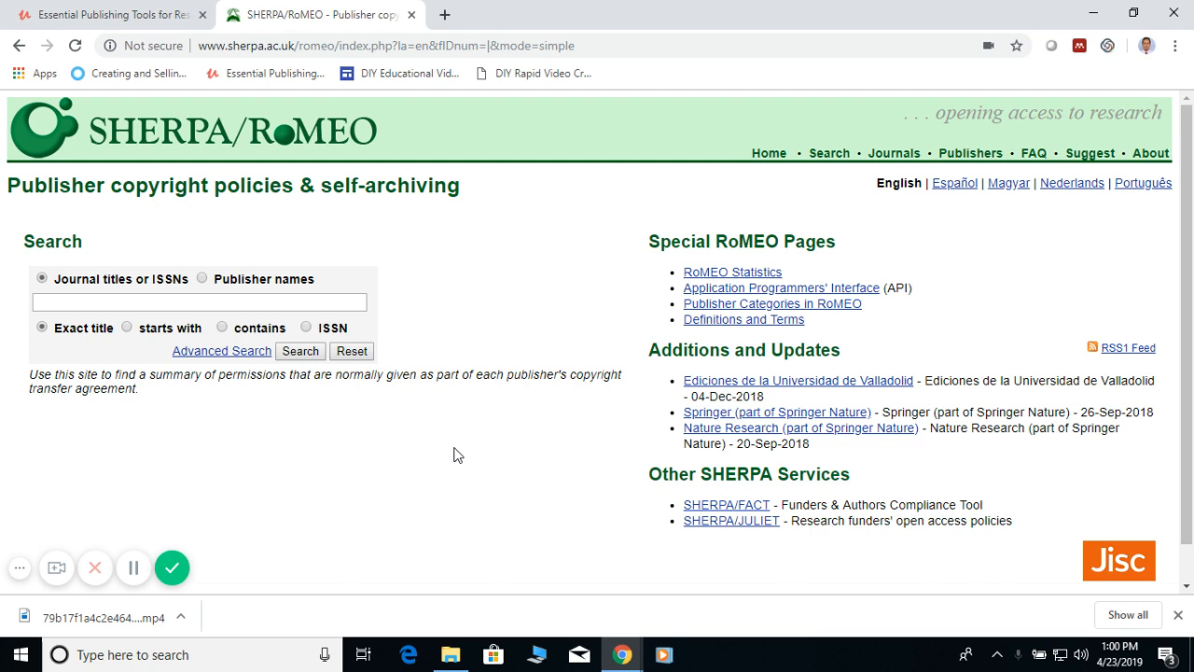
Search SHERPA/RoMEO for the journal 'scientometrics' chosen from the title suggestions
{"action": "left_click", "coordinate": [201, 302]}
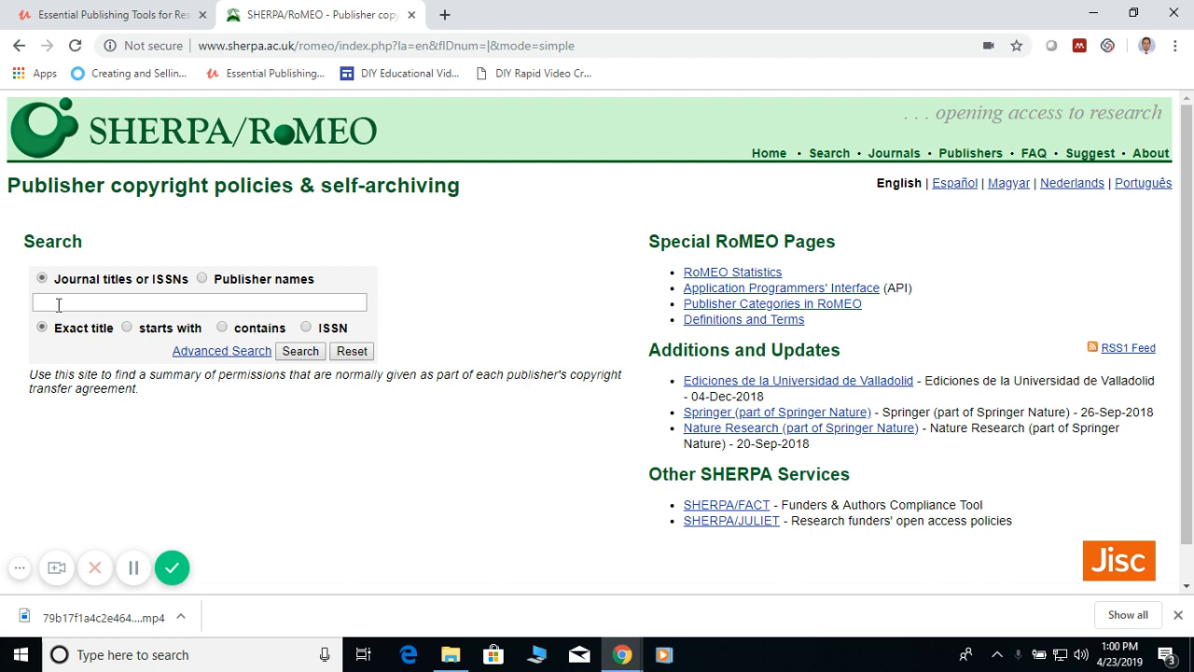
{"action": "type", "text": "scientometrics"}
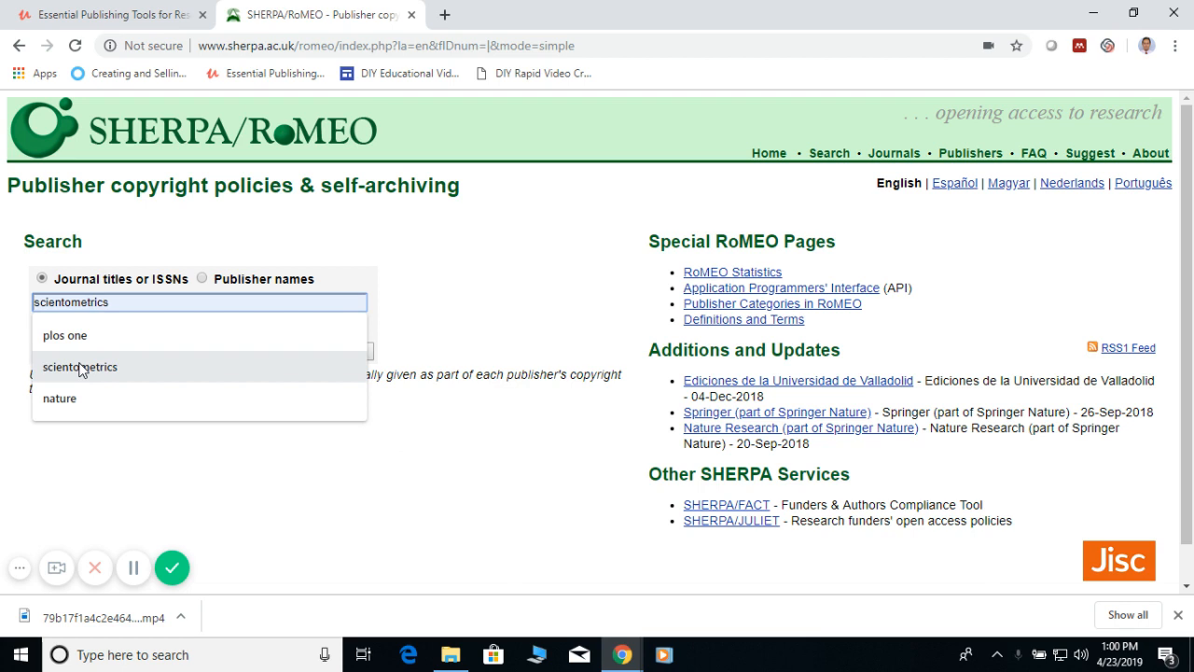
{"action": "left_click", "coordinate": [80, 366]}
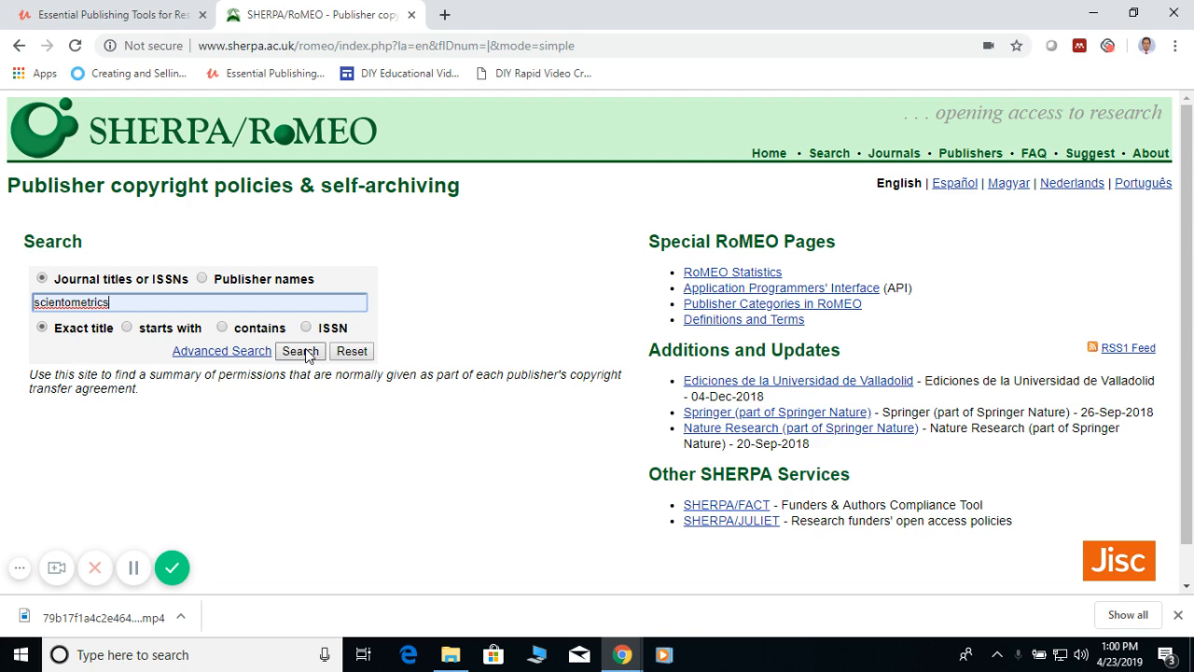
{"action": "left_click", "coordinate": [300, 351]}
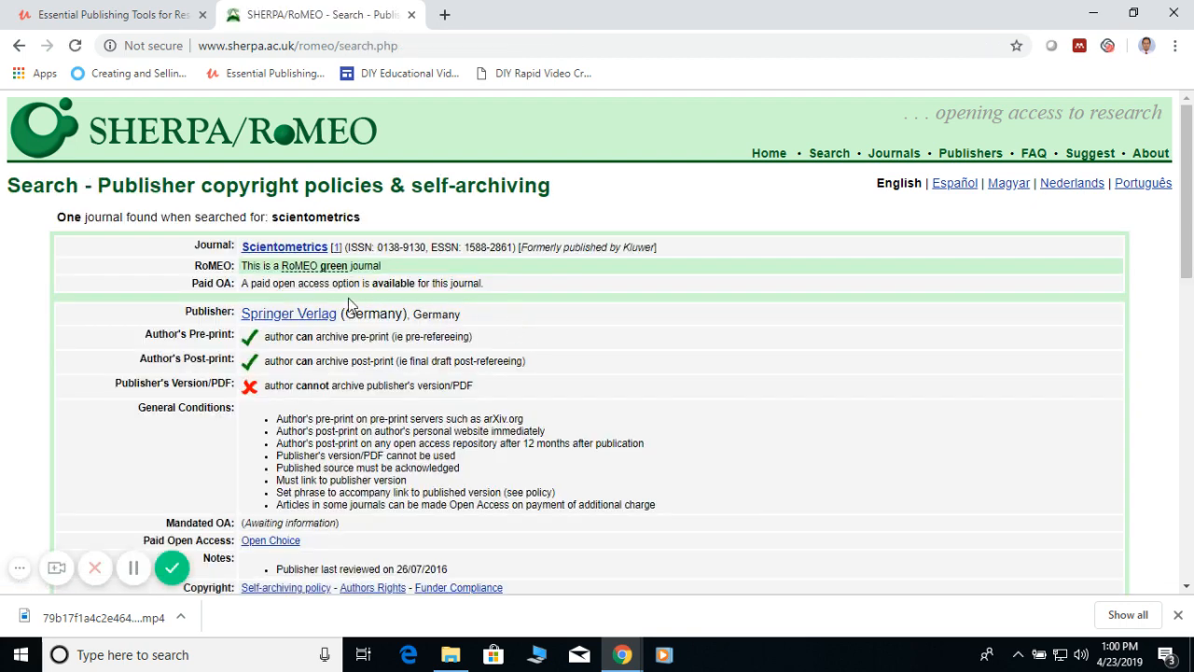
{"action": "mouse_move", "coordinate": [444, 399]}
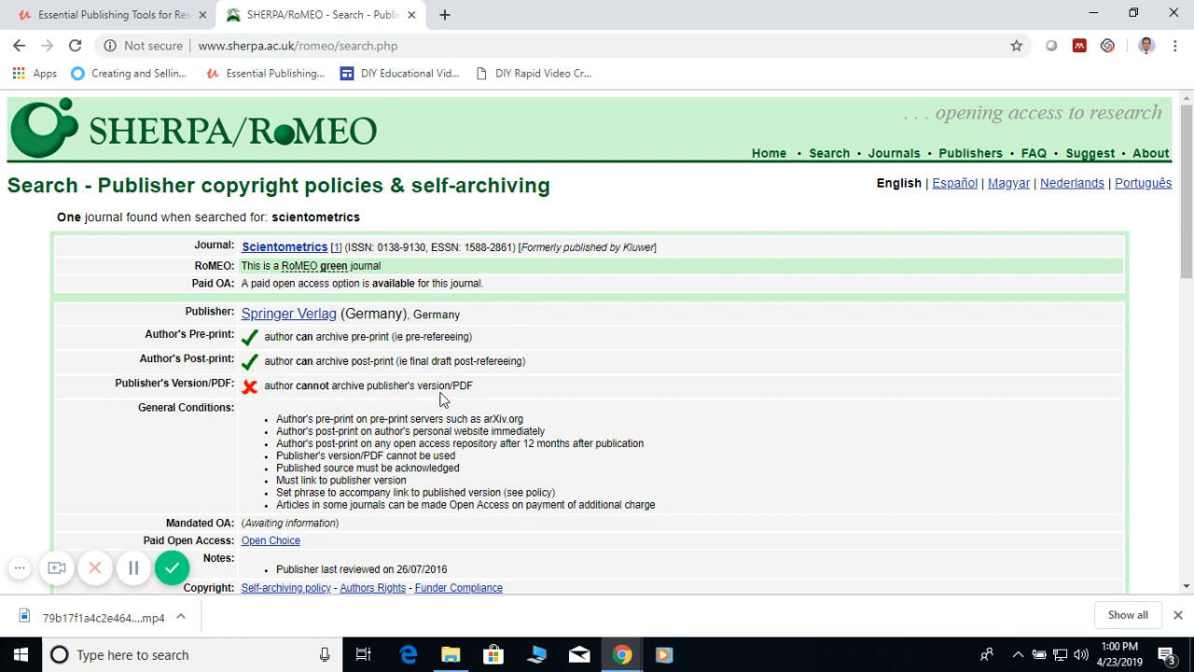
{"action": "mouse_move", "coordinate": [459, 383]}
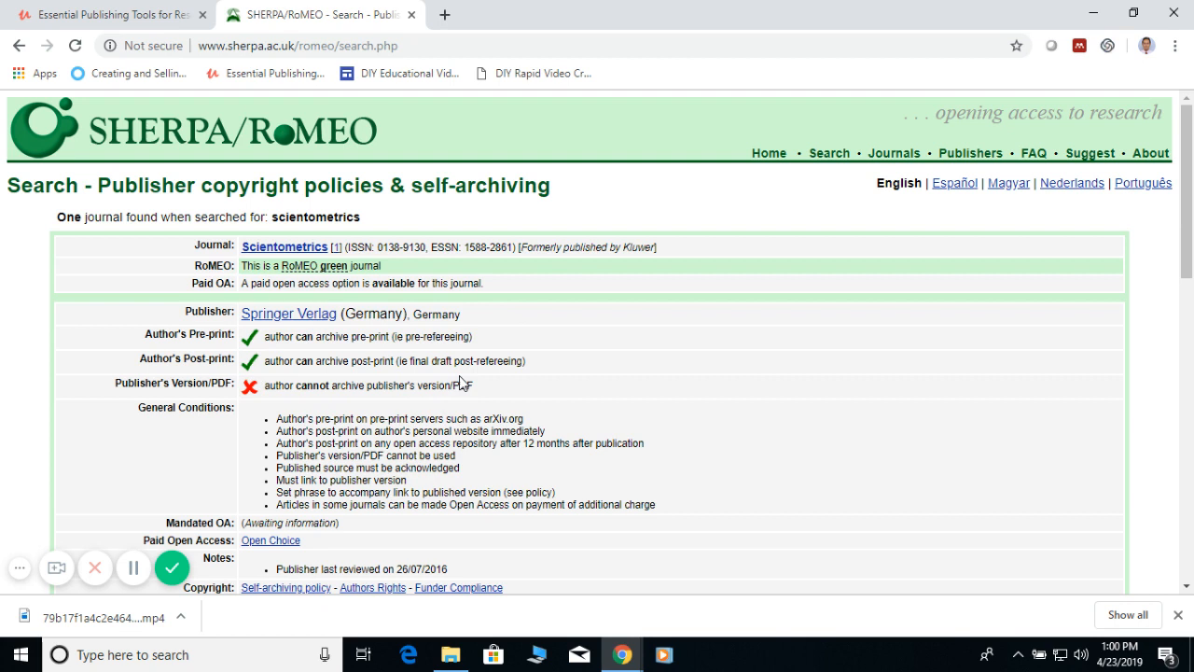
{"action": "mouse_move", "coordinate": [210, 373]}
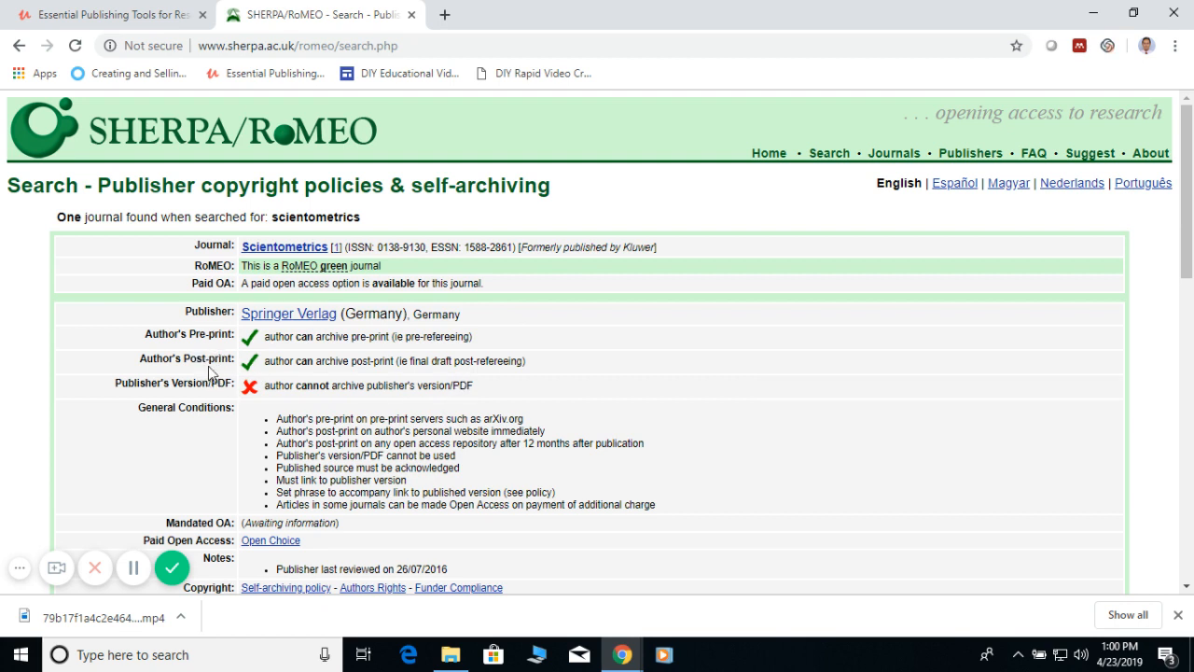
{"action": "mouse_move", "coordinate": [216, 401]}
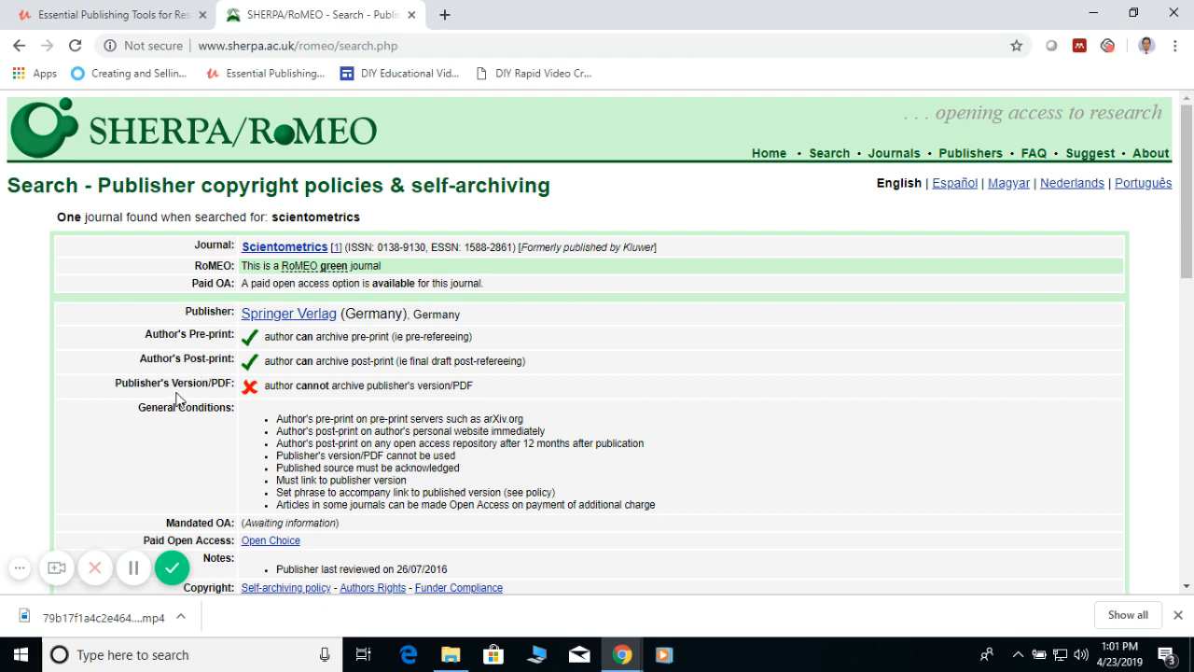
{"action": "mouse_move", "coordinate": [256, 397]}
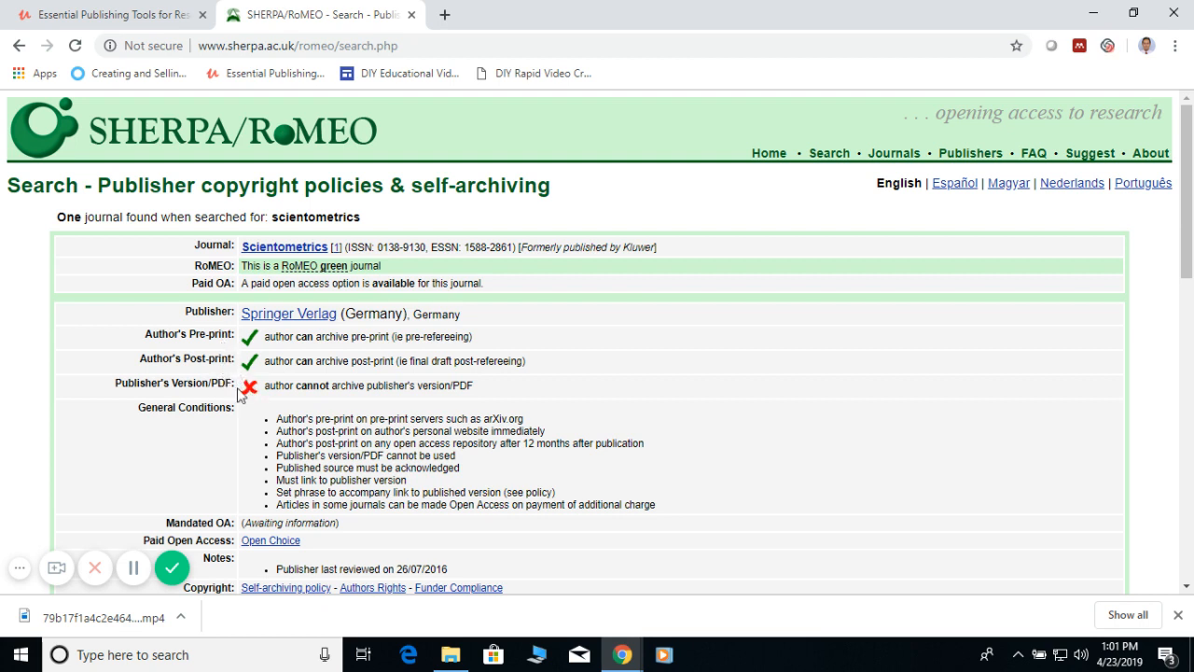
{"action": "mouse_move", "coordinate": [200, 359]}
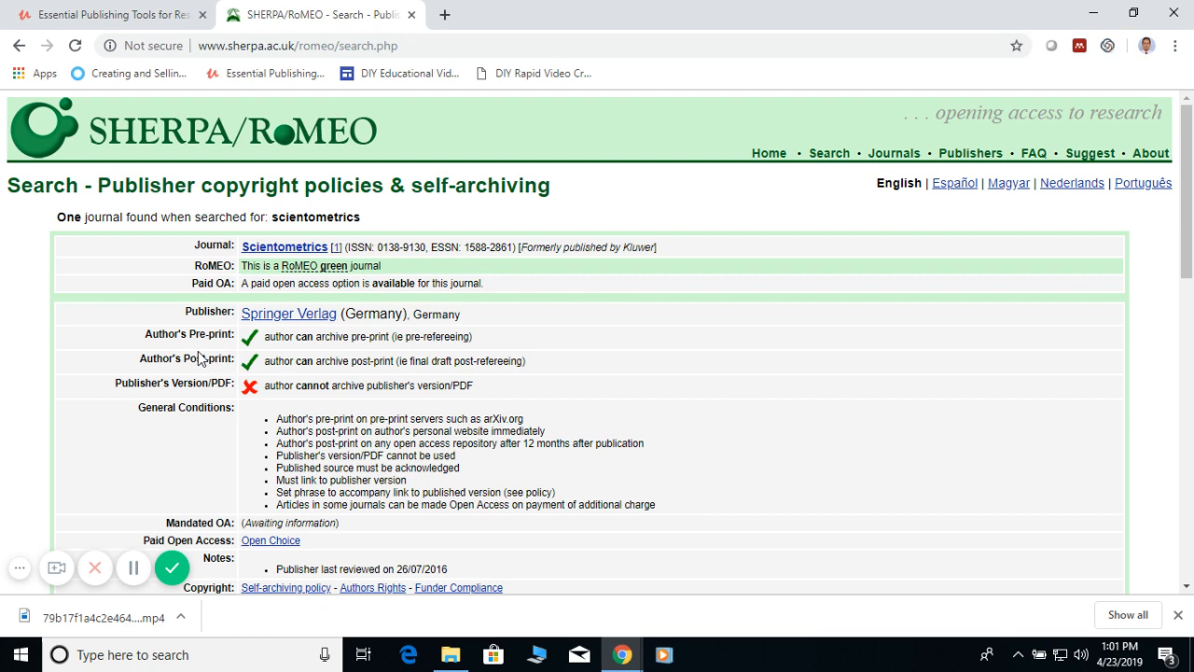
{"action": "mouse_move", "coordinate": [235, 352]}
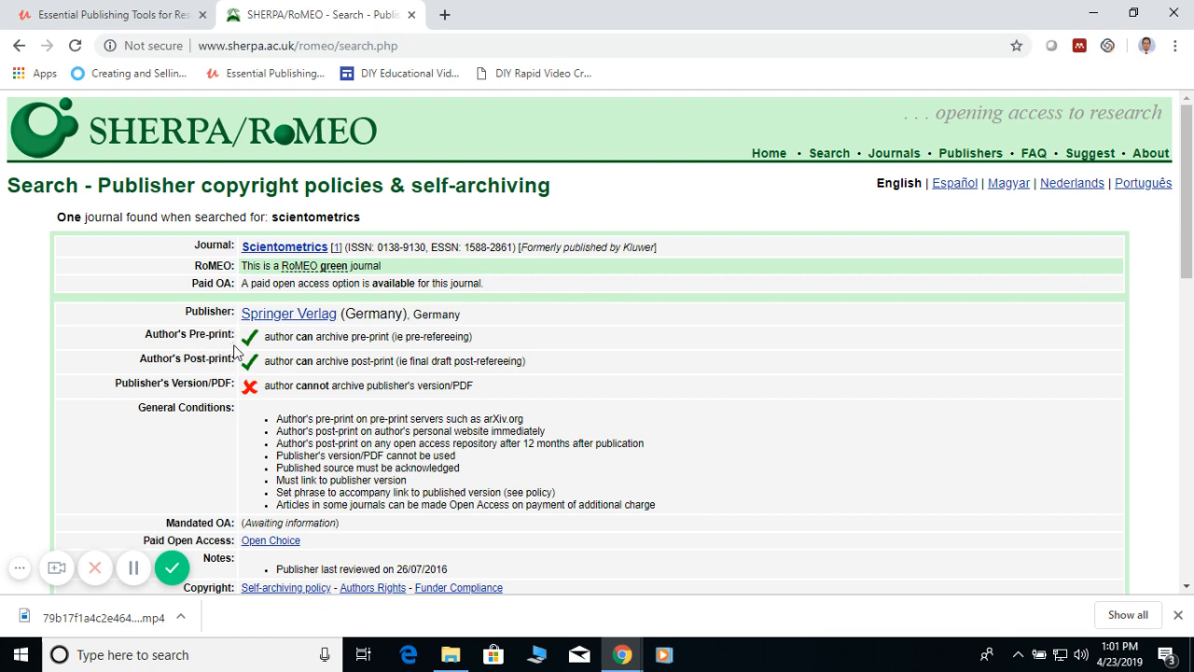
{"action": "mouse_move", "coordinate": [173, 401]}
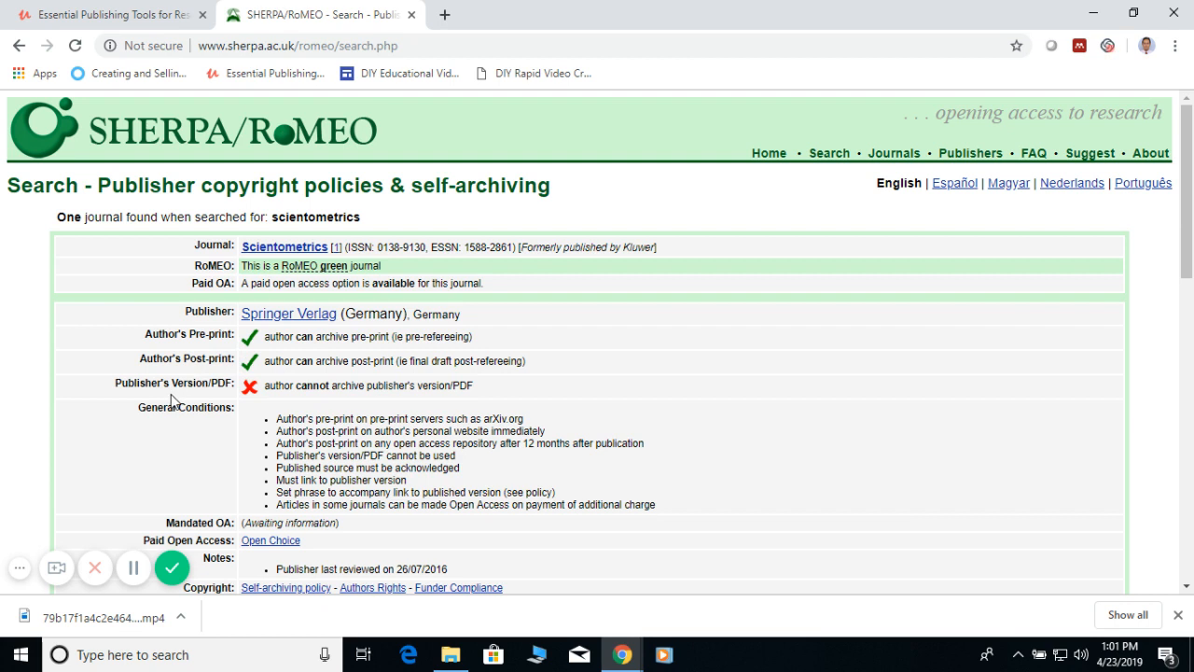
{"action": "mouse_move", "coordinate": [353, 352]}
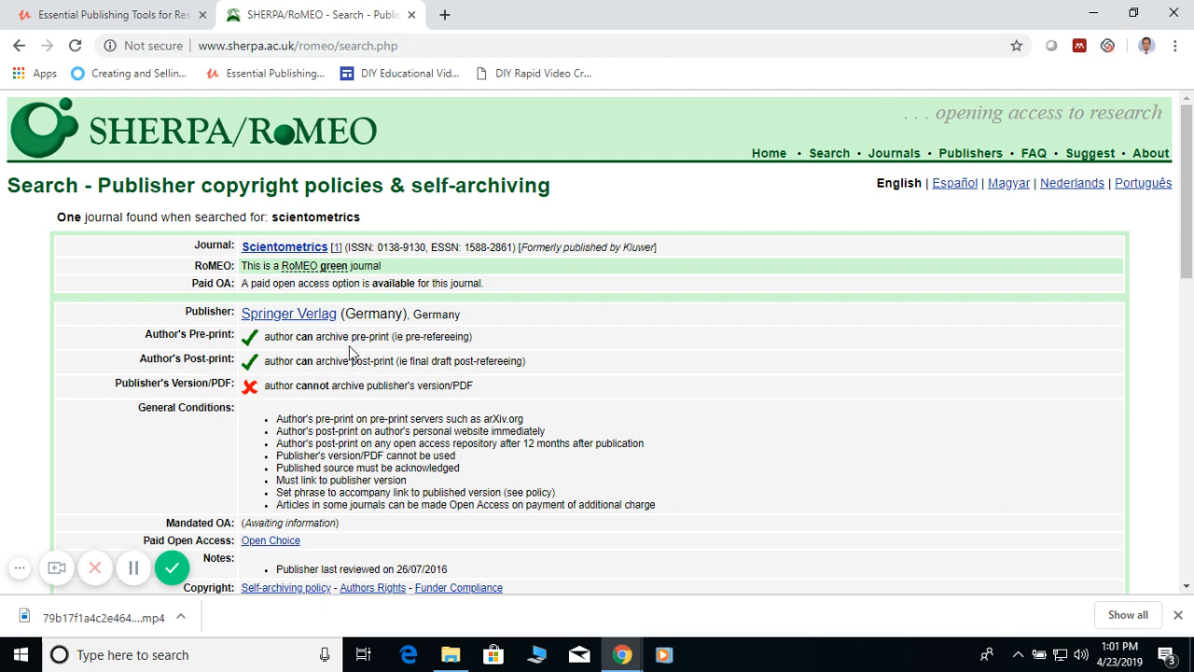
{"action": "mouse_move", "coordinate": [259, 302]}
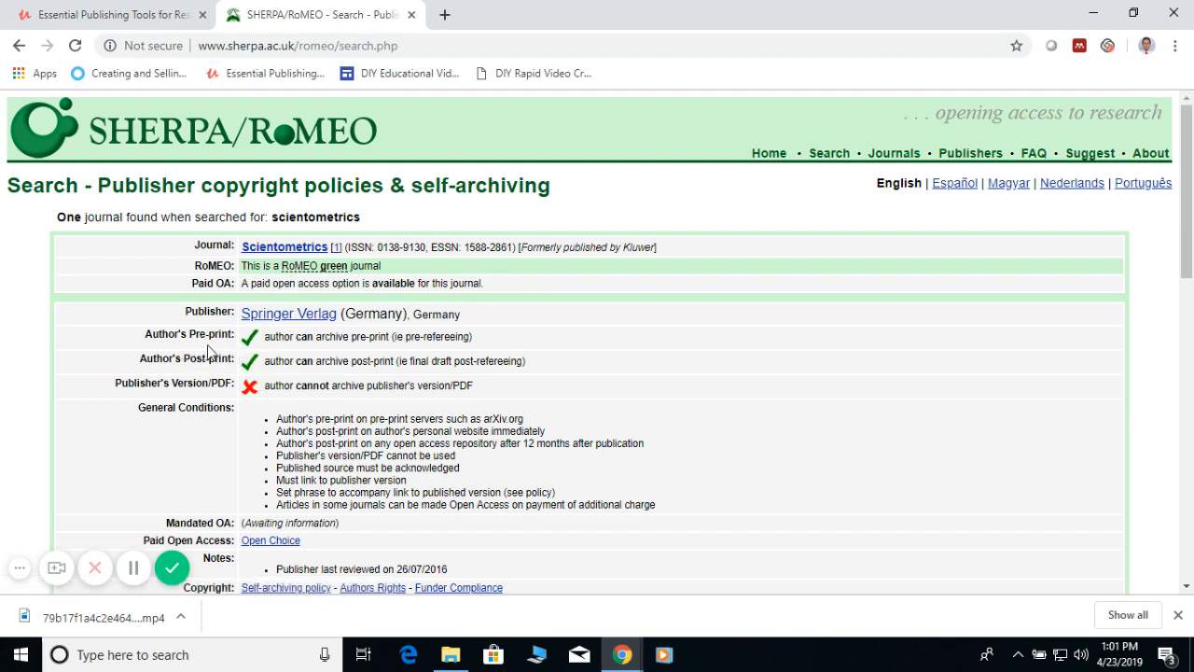
{"action": "mouse_move", "coordinate": [192, 363]}
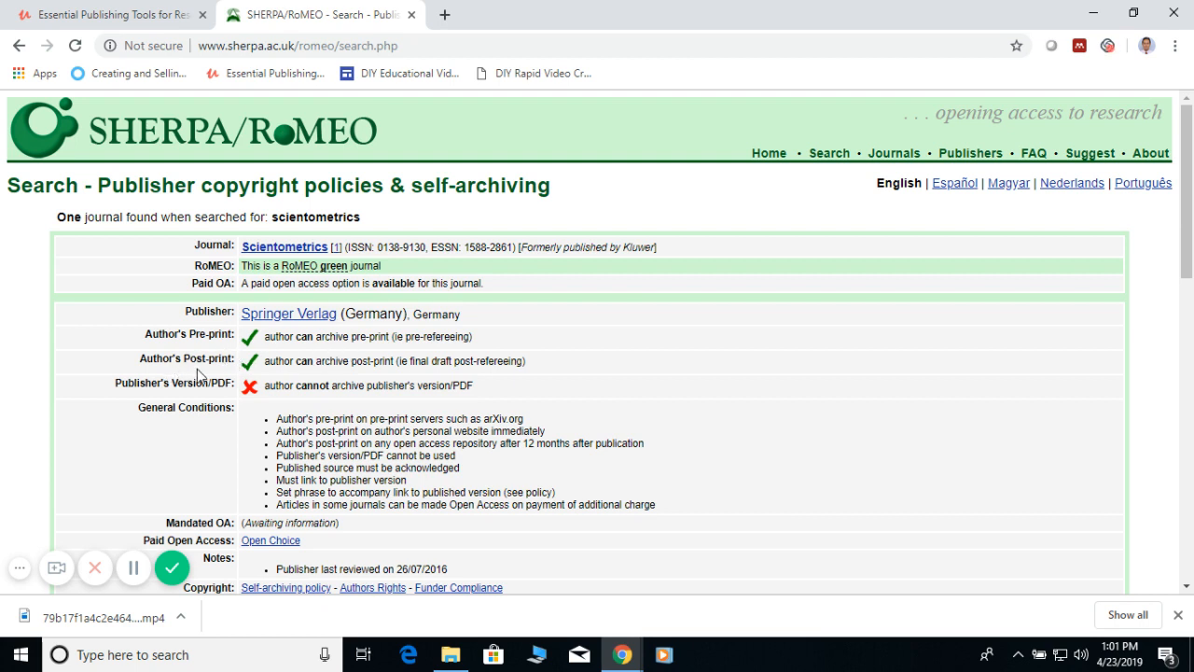
{"action": "mouse_move", "coordinate": [313, 377]}
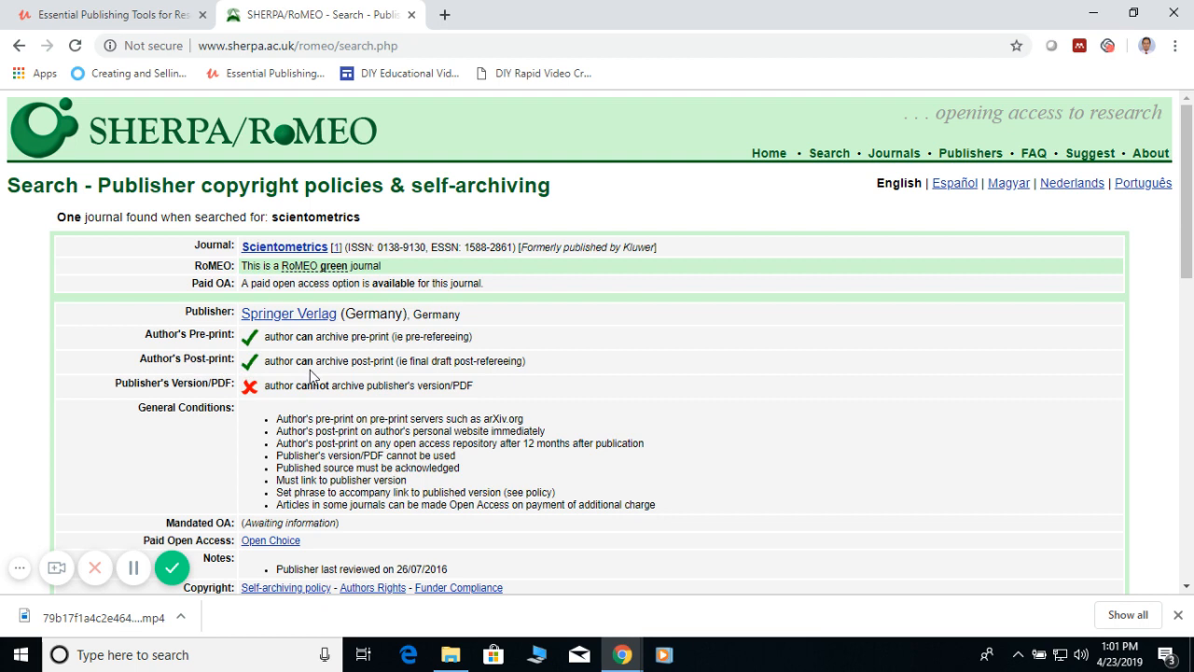
{"action": "mouse_move", "coordinate": [179, 401]}
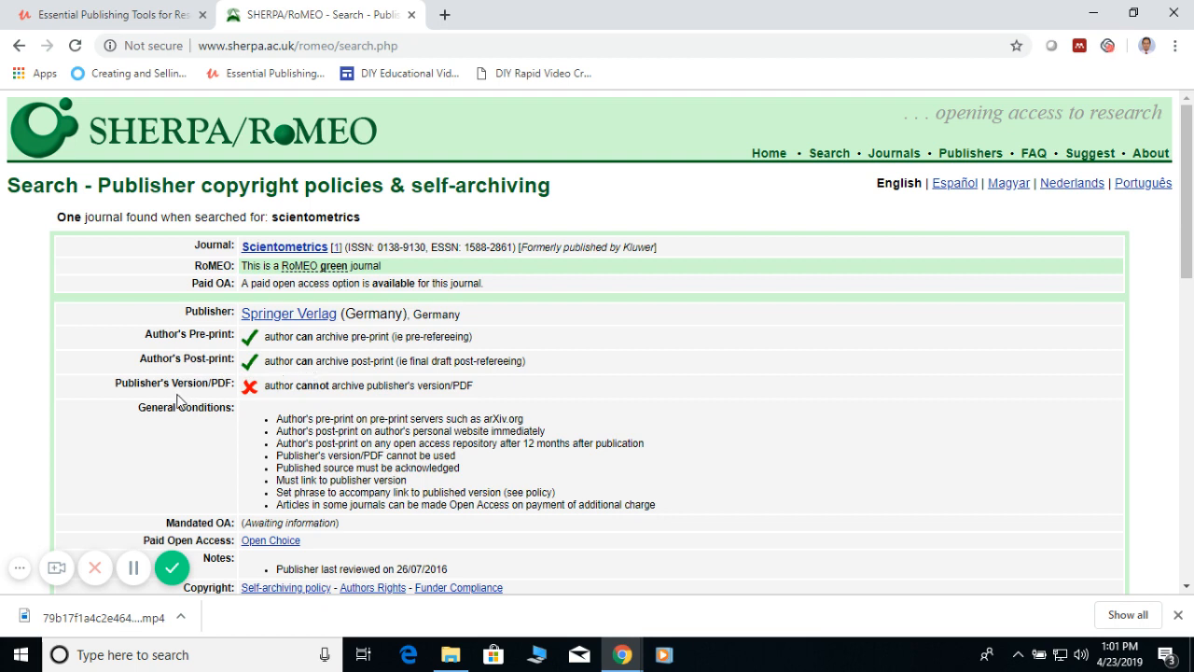
{"action": "mouse_move", "coordinate": [225, 400]}
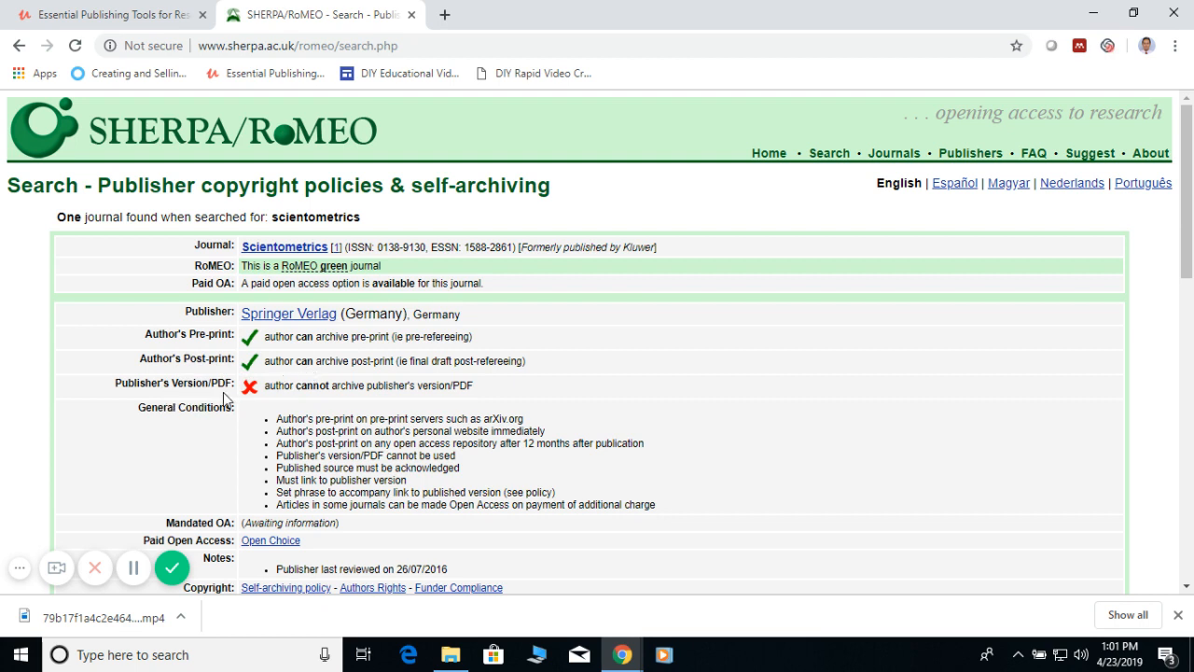
{"action": "mouse_move", "coordinate": [275, 403]}
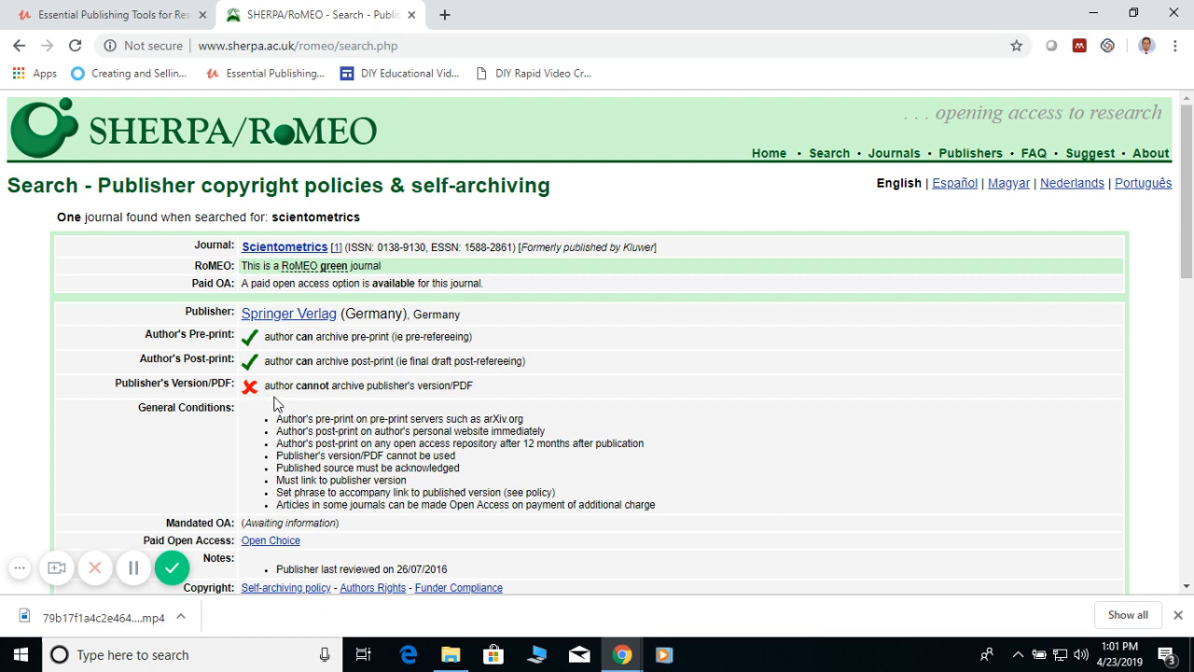
{"action": "mouse_move", "coordinate": [308, 403]}
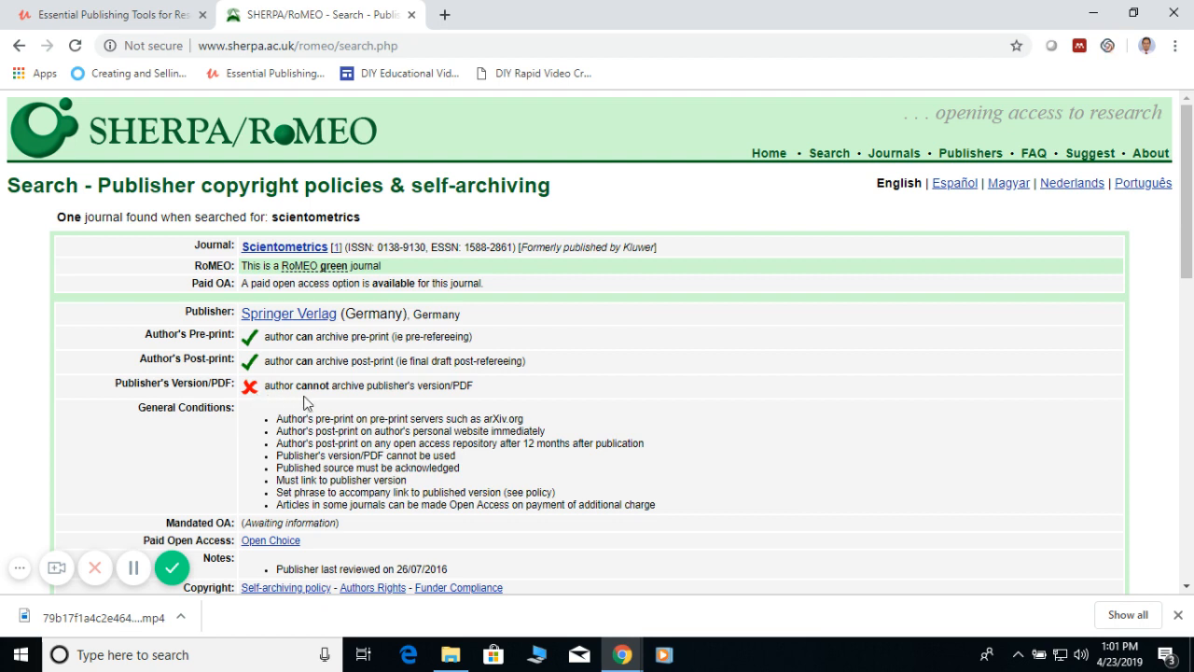
{"action": "mouse_move", "coordinate": [285, 467]}
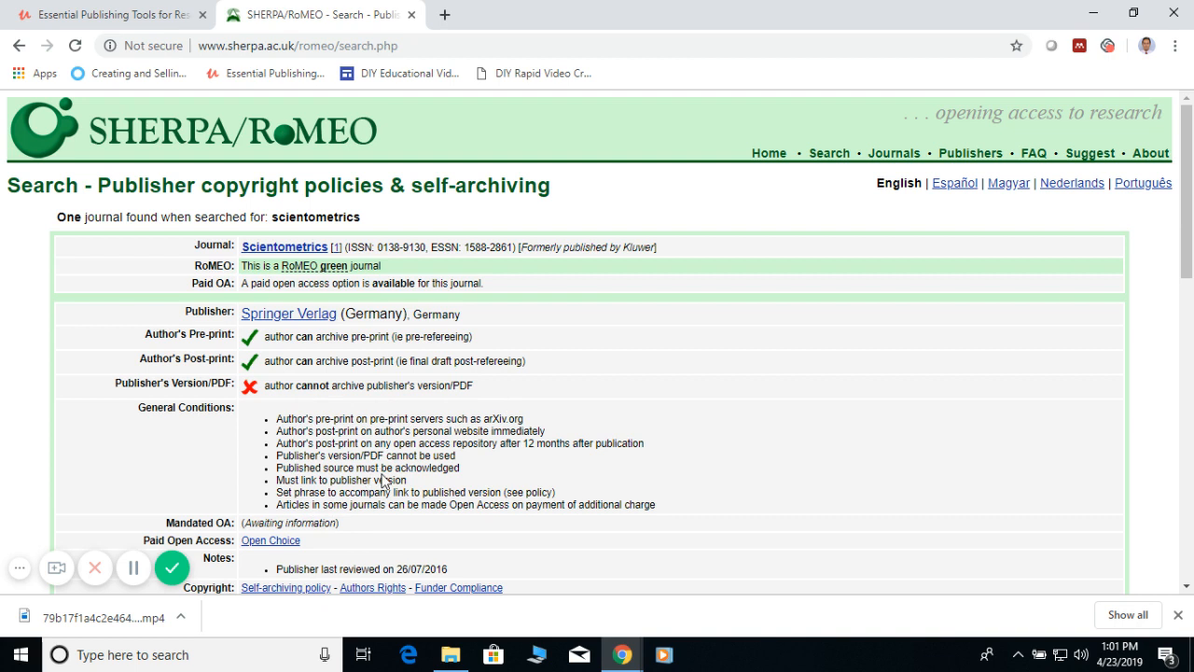
{"action": "mouse_move", "coordinate": [408, 455]}
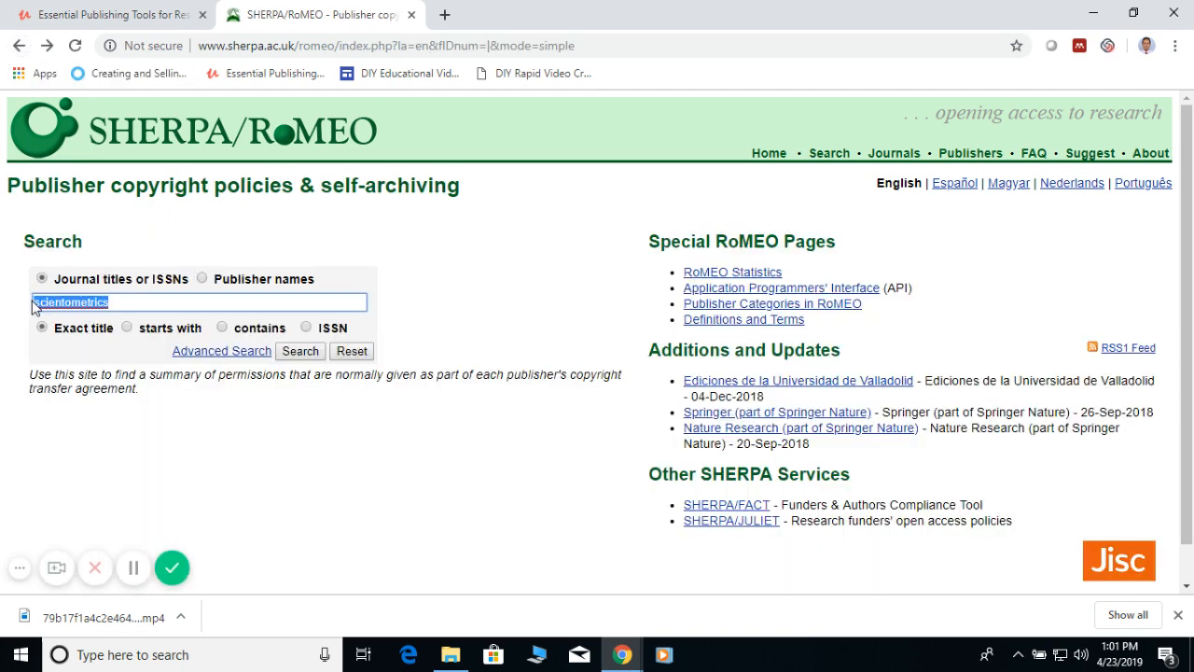
Enter 'plos o' and choose PLoS ONE from the suggested journal titles
{"action": "type", "text": "plos o"}
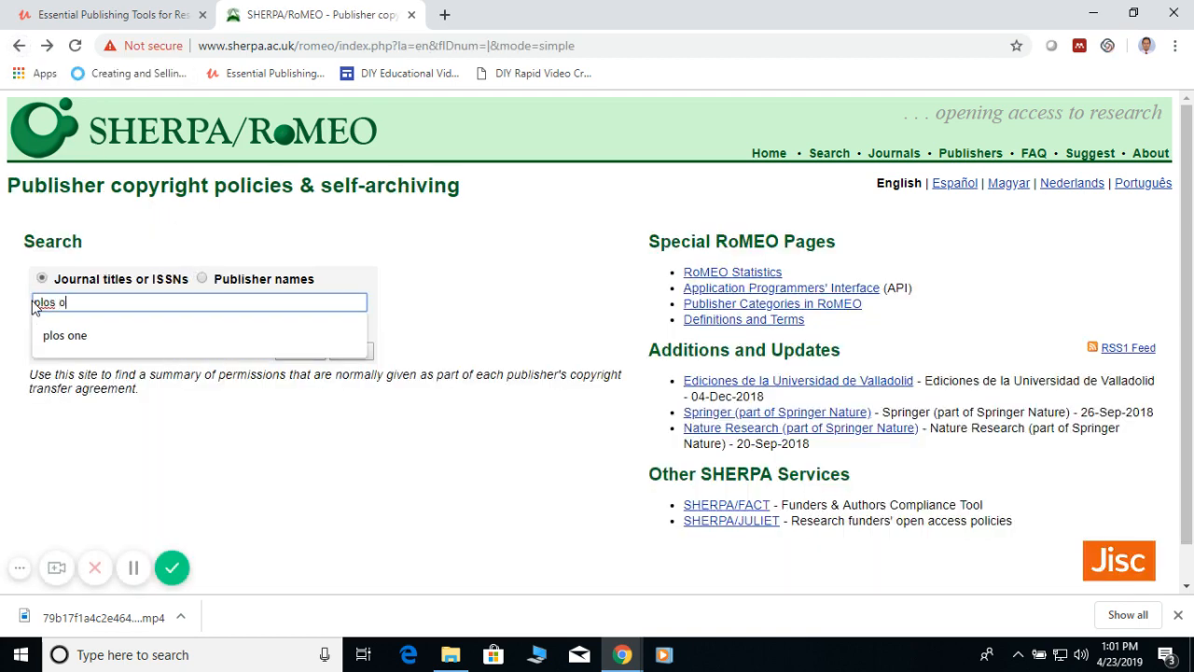
{"action": "left_click", "coordinate": [65, 335]}
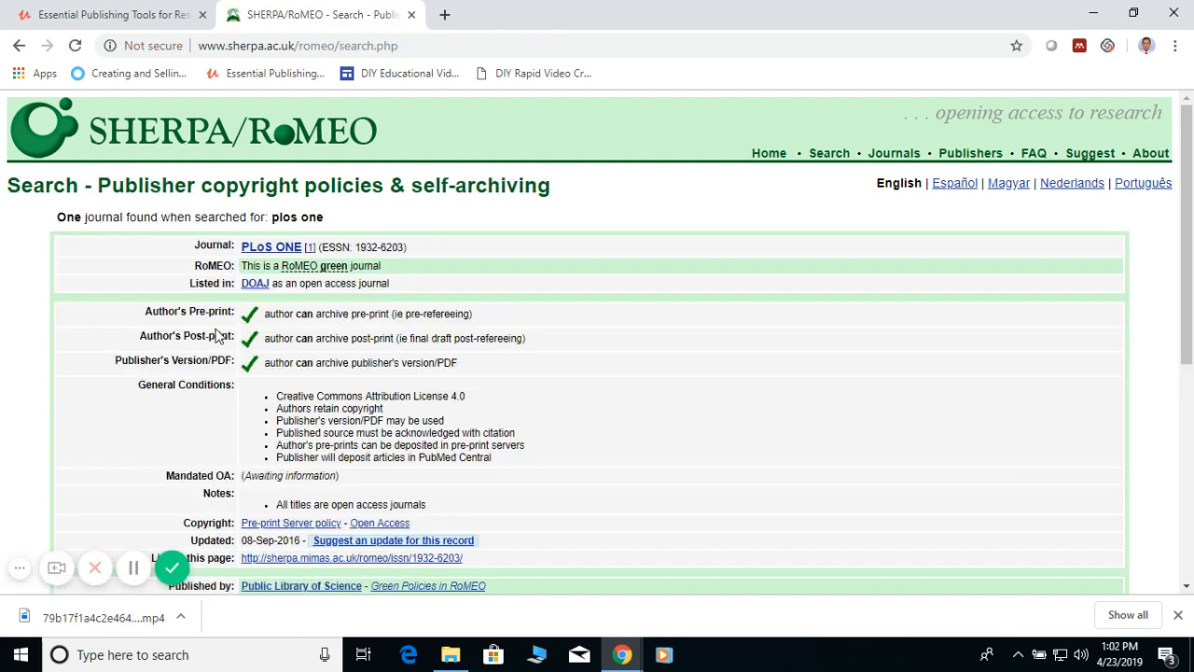
{"action": "mouse_move", "coordinate": [224, 324]}
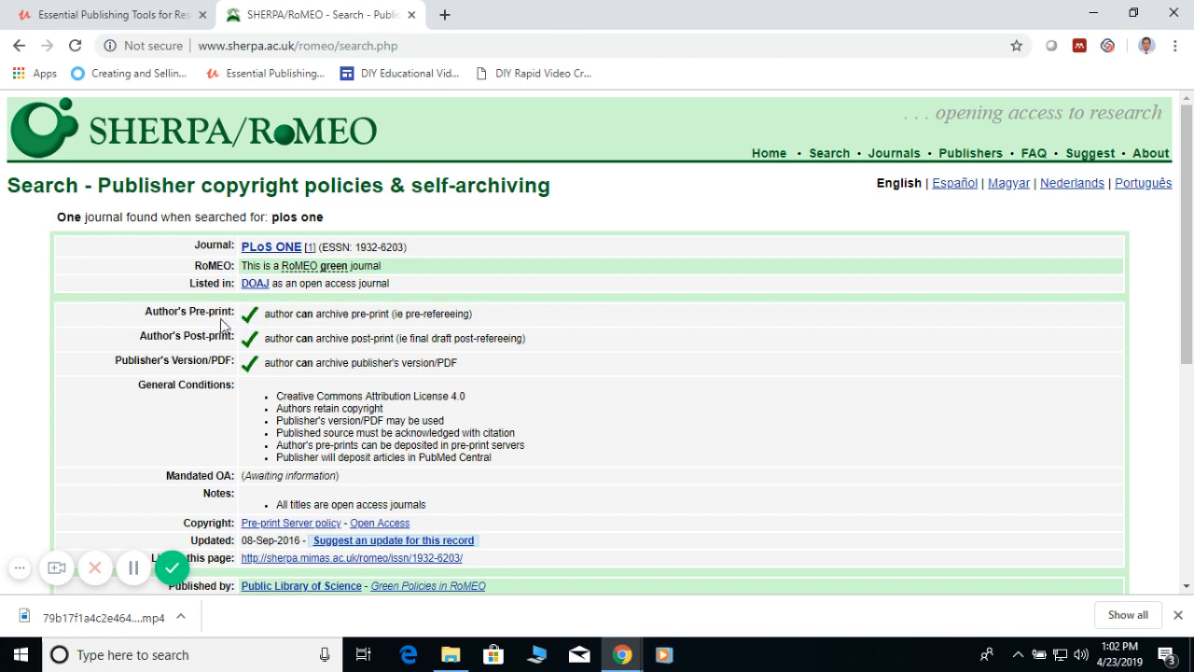
{"action": "mouse_move", "coordinate": [191, 361]}
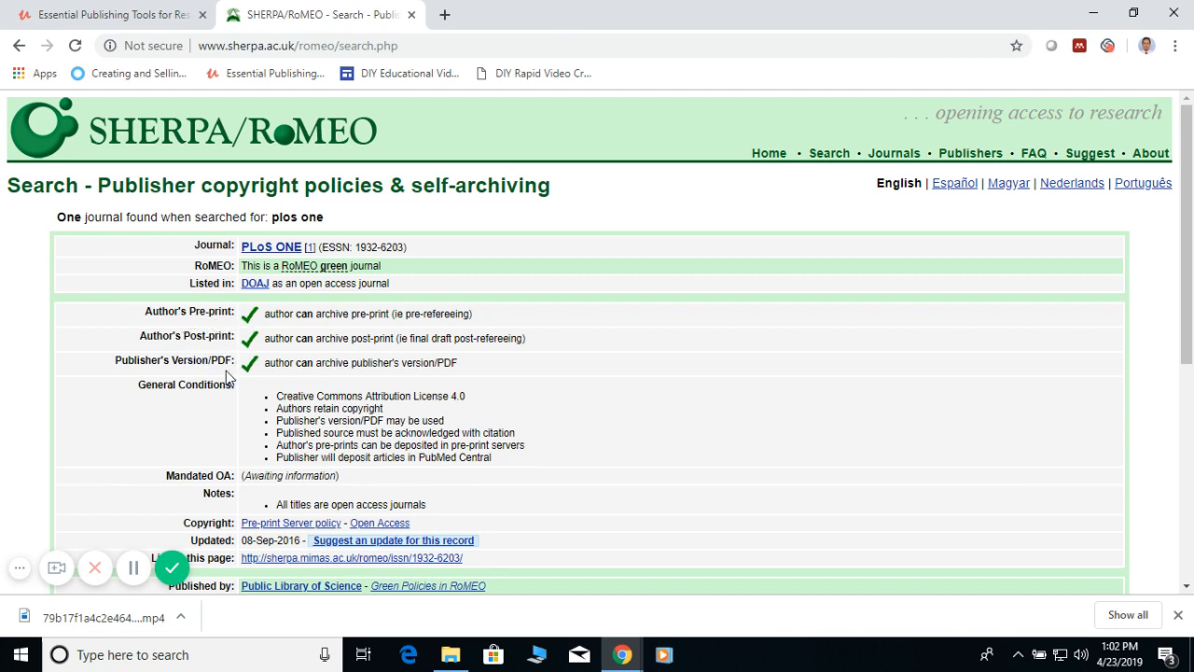
{"action": "mouse_move", "coordinate": [262, 339]}
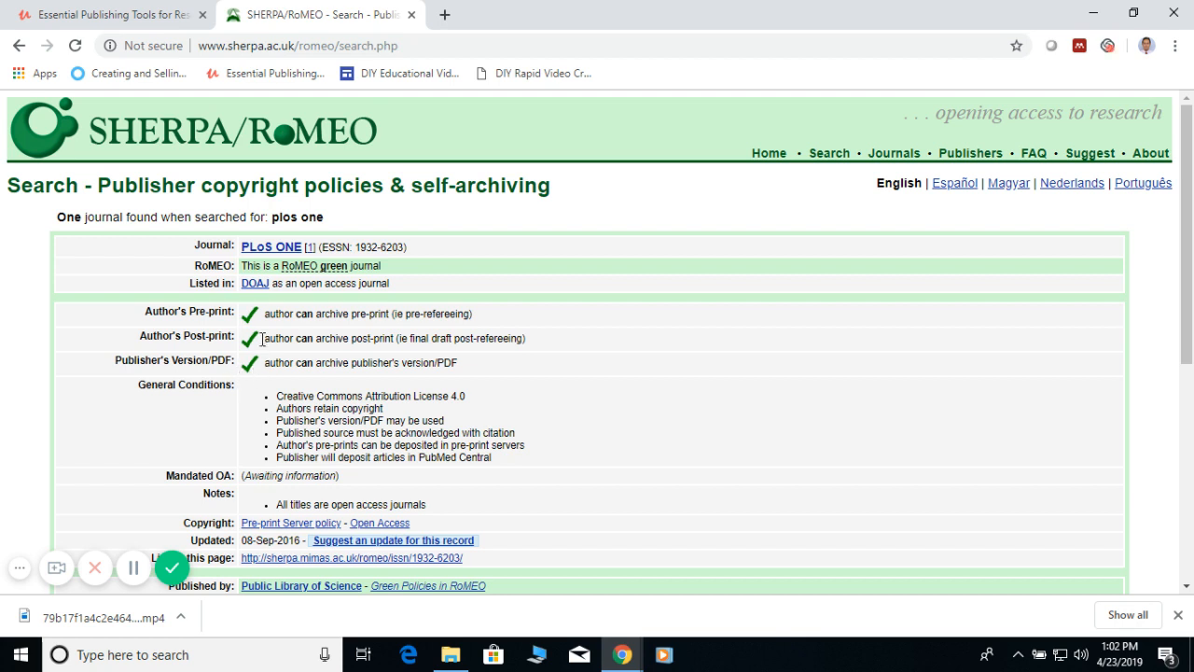
{"action": "mouse_move", "coordinate": [179, 381]}
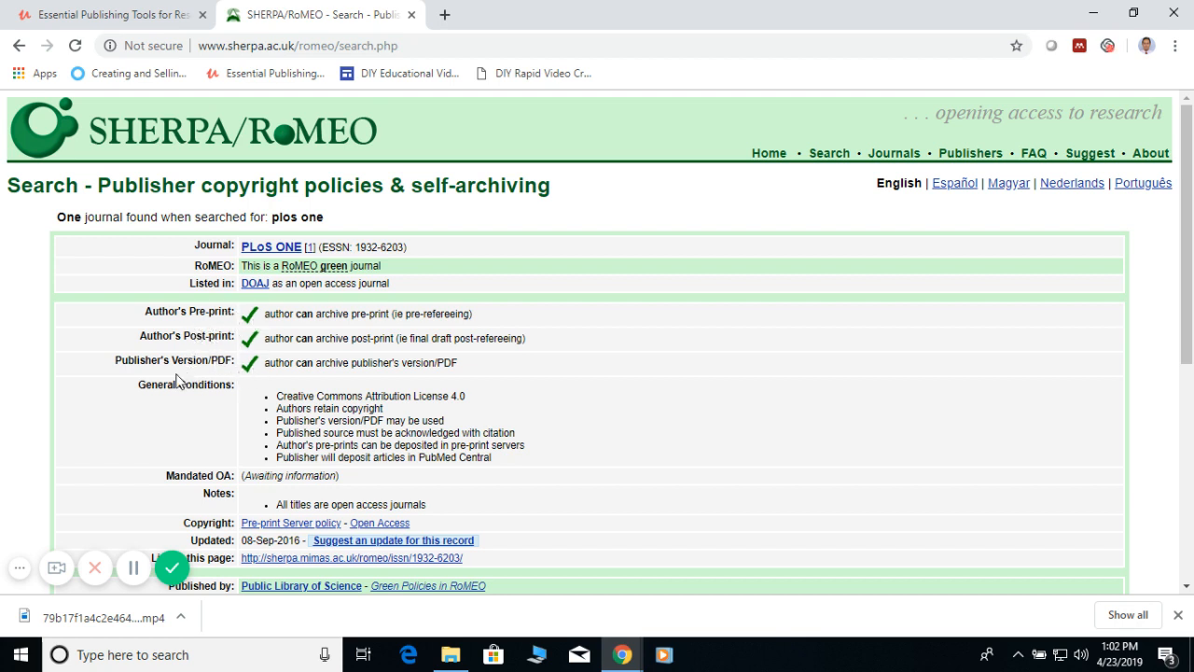
{"action": "mouse_move", "coordinate": [437, 380]}
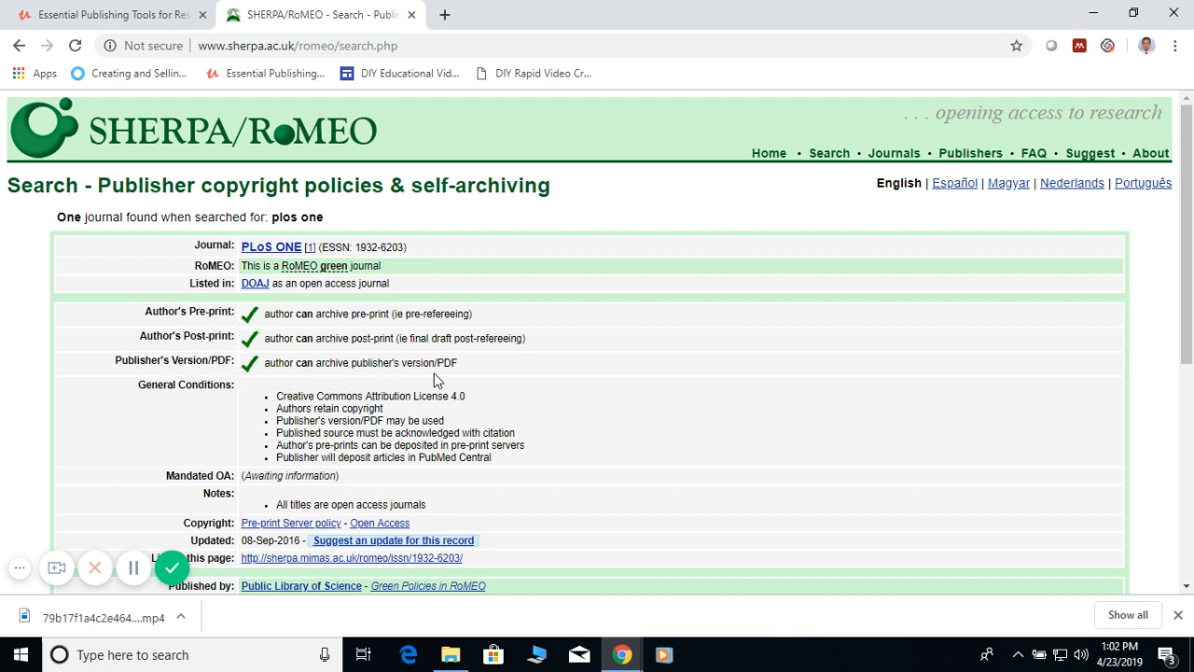
{"action": "mouse_move", "coordinate": [466, 373]}
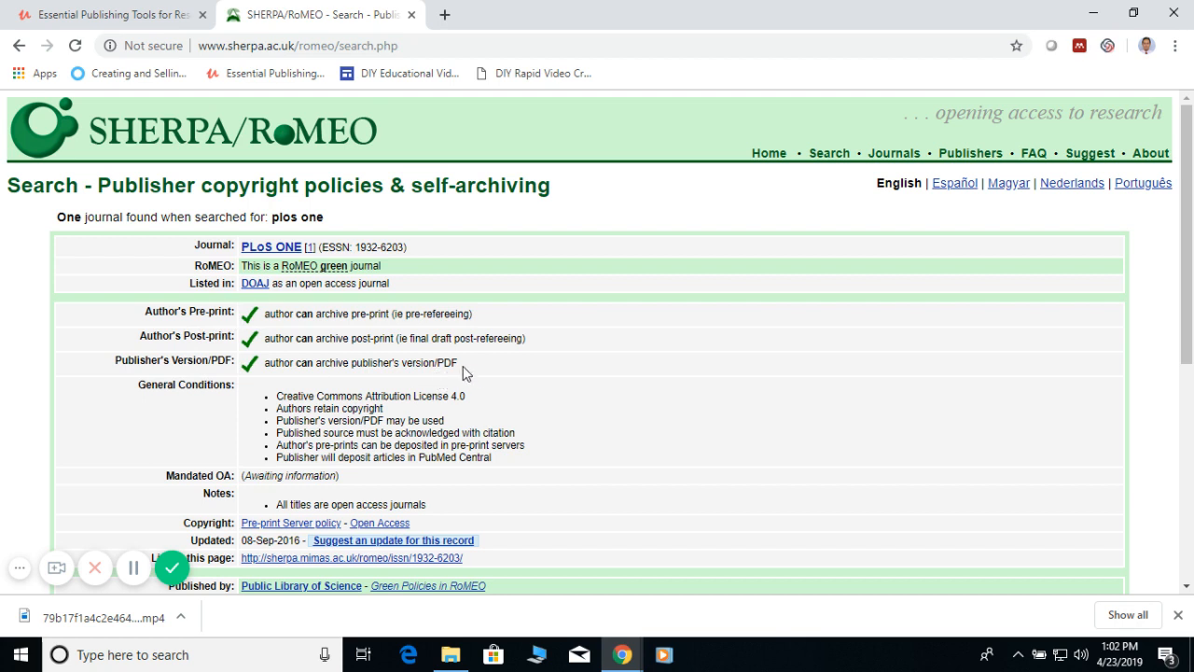
{"action": "mouse_move", "coordinate": [287, 407]}
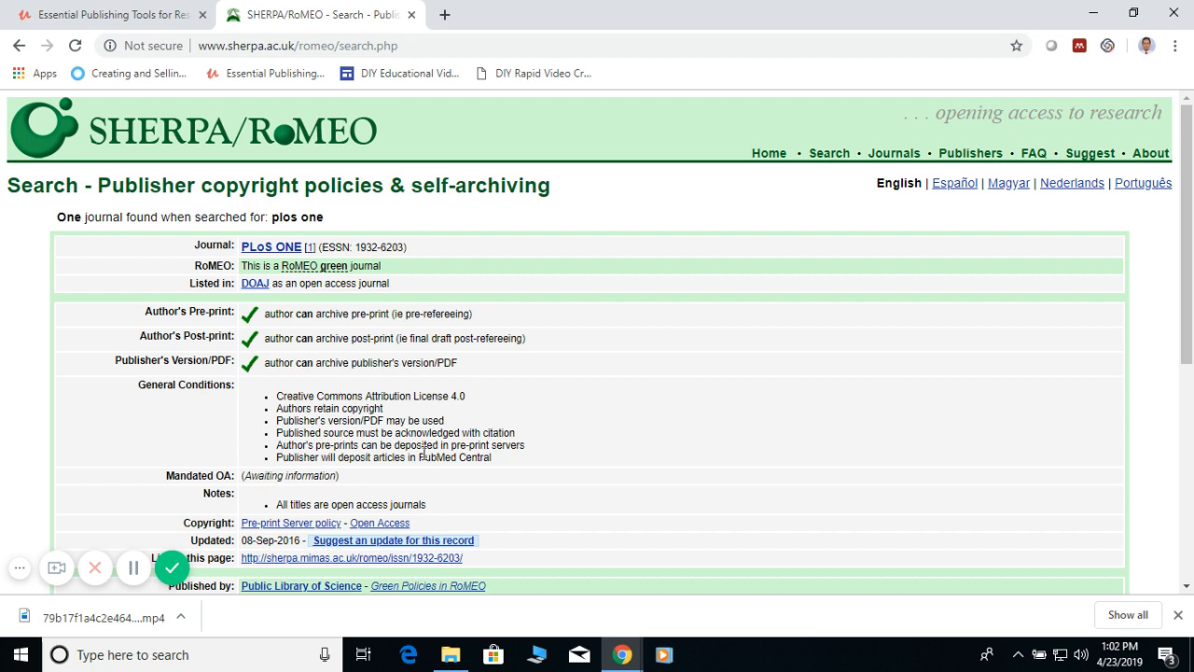
{"action": "mouse_move", "coordinate": [555, 403]}
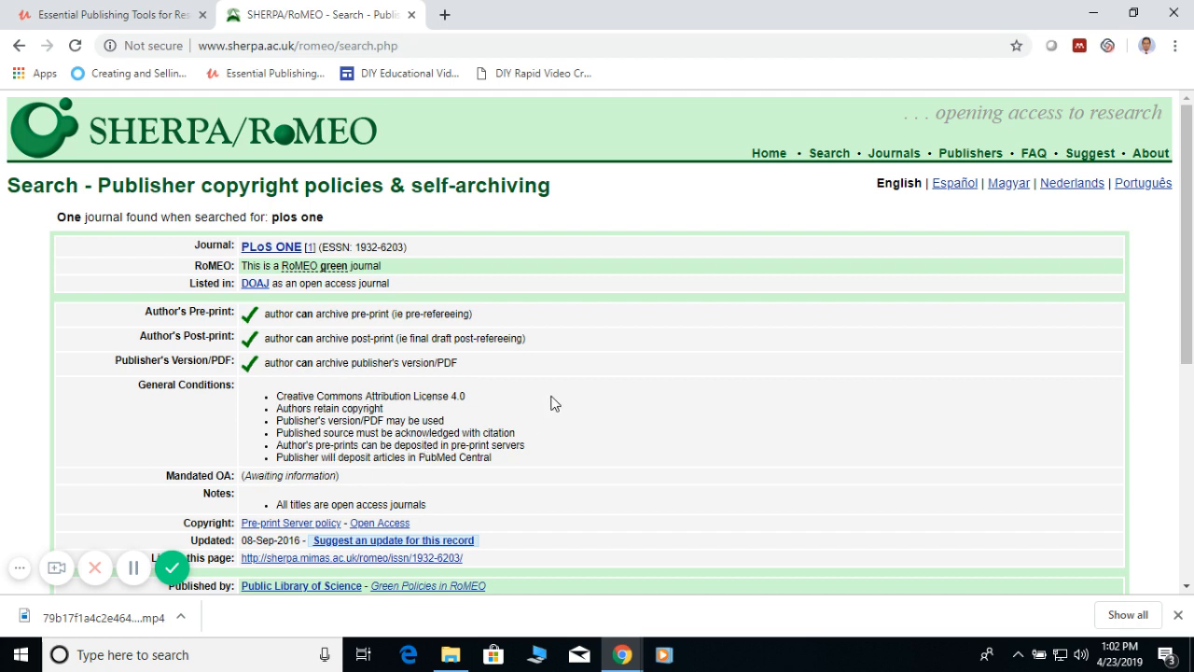